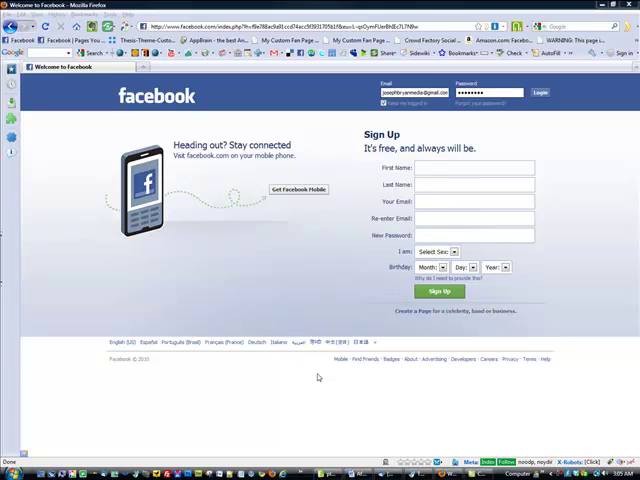
mouse_move(284, 278)
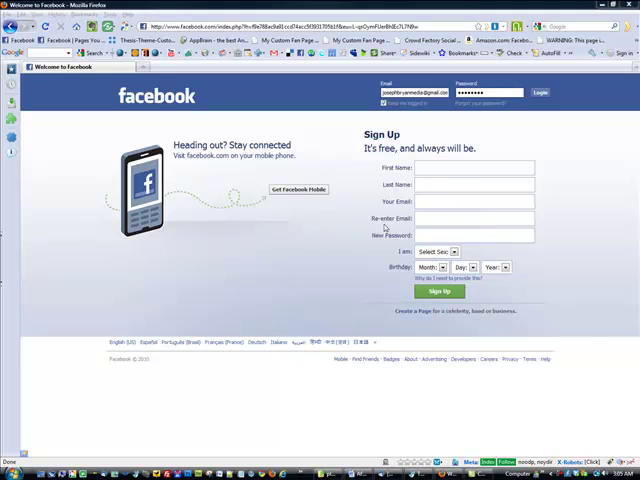
Submit the Facebook login and resend the interrupted request so News Feed loads.
click(540, 92)
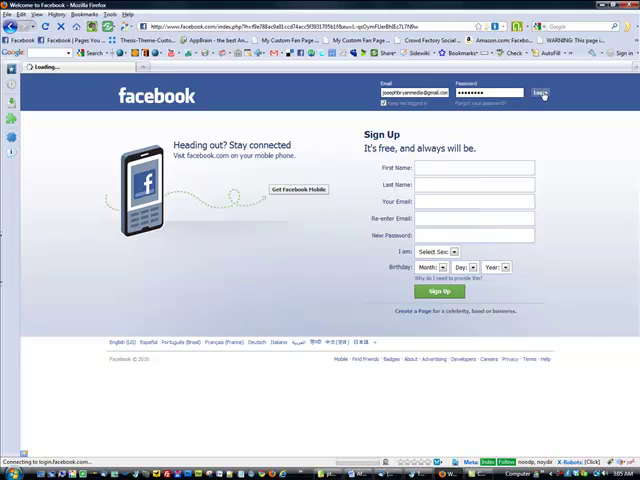
click(540, 92)
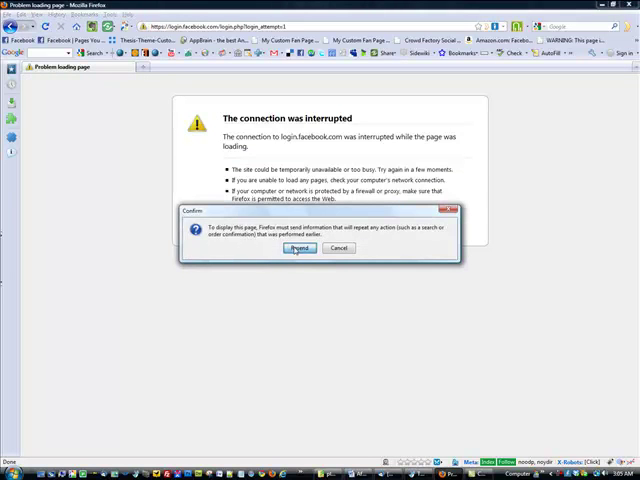
click(299, 248)
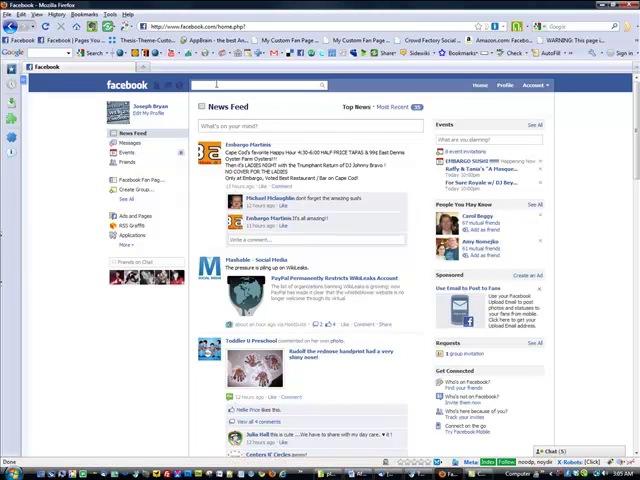
Search for the My Custom Fan Page Design page and scroll down its wall.
text(my)
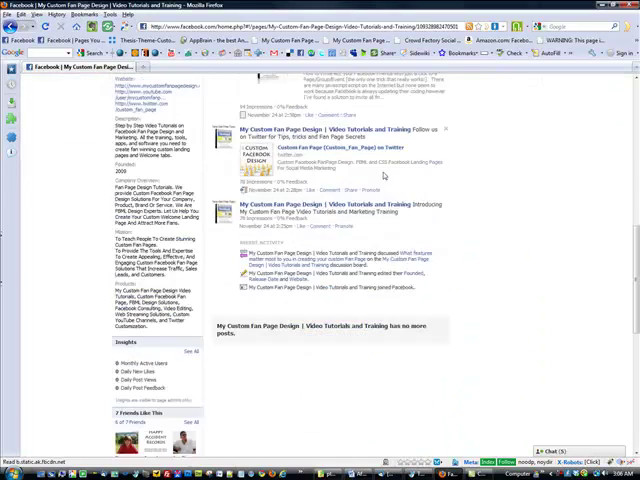
scroll(down, 3)
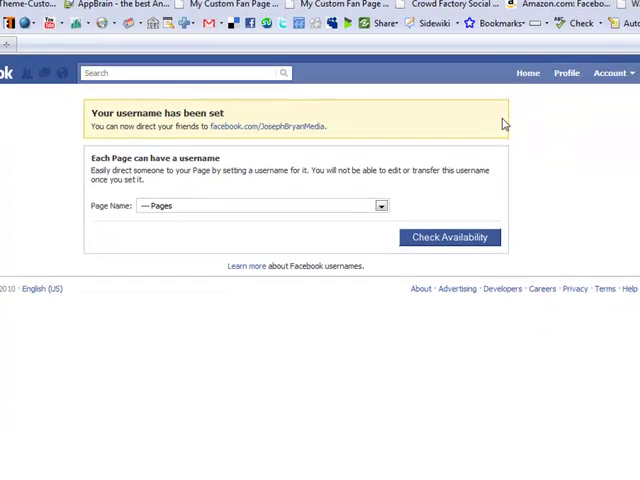
mouse_move(400, 155)
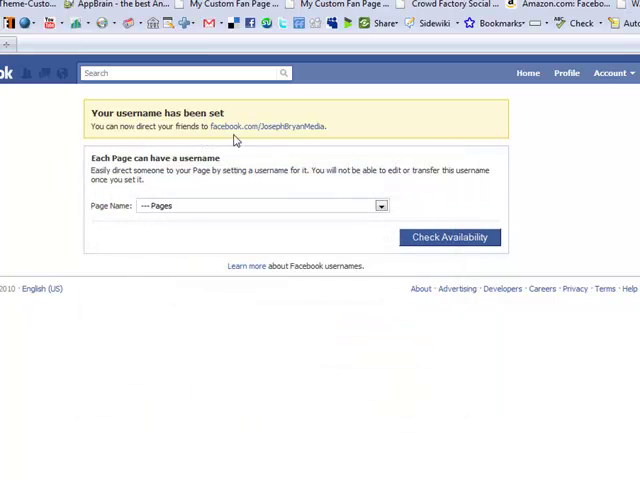
mouse_move(399, 140)
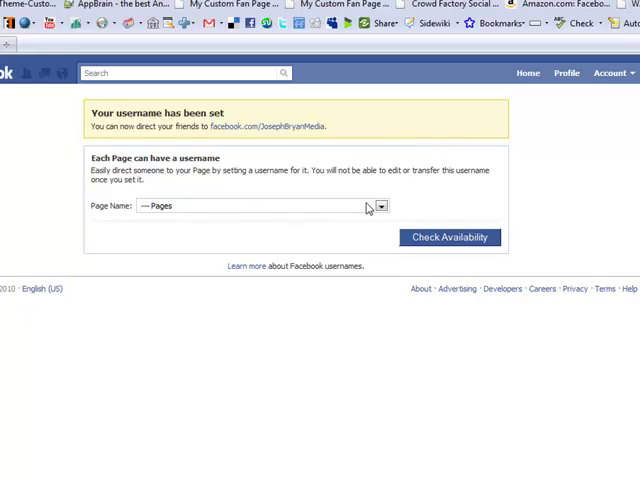
Select My Custom Fan Page Design and enter mycustomfanpagedesign as its username.
click(380, 206)
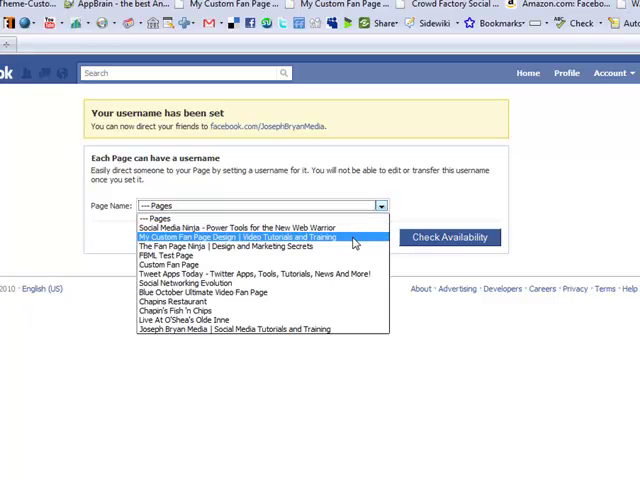
click(238, 237)
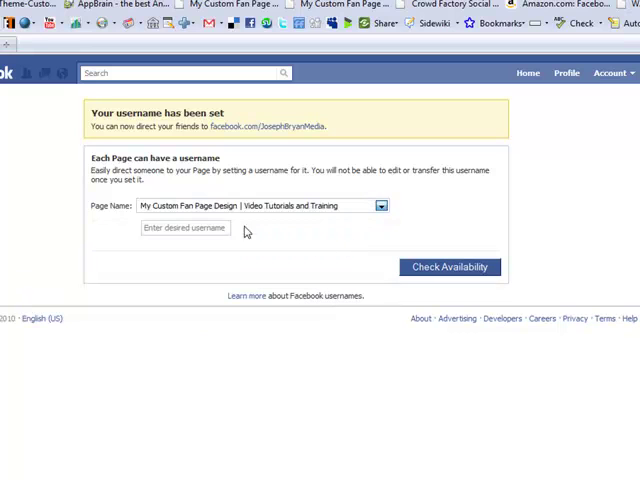
mouse_move(347, 217)
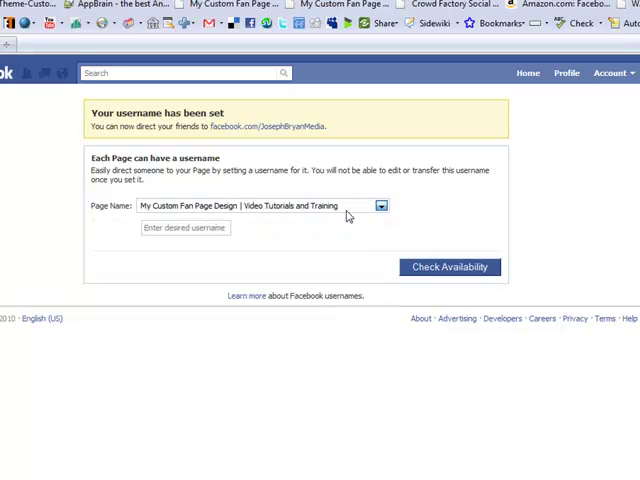
click(185, 227)
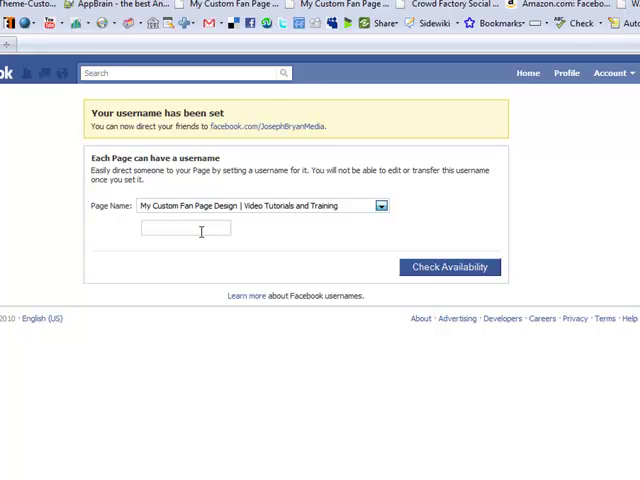
text(mycustomfanpa)
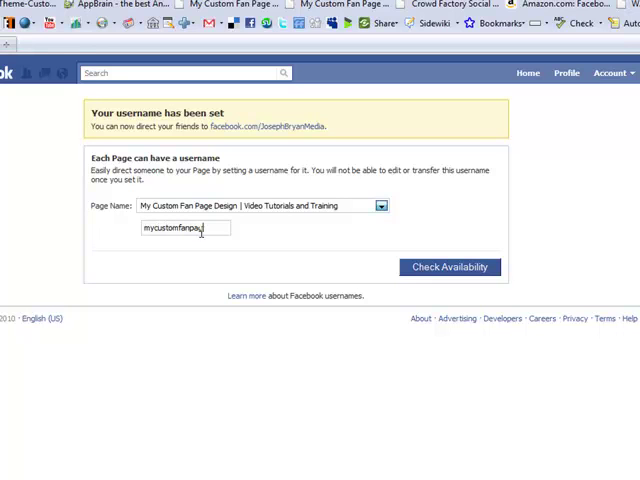
text(edesign)
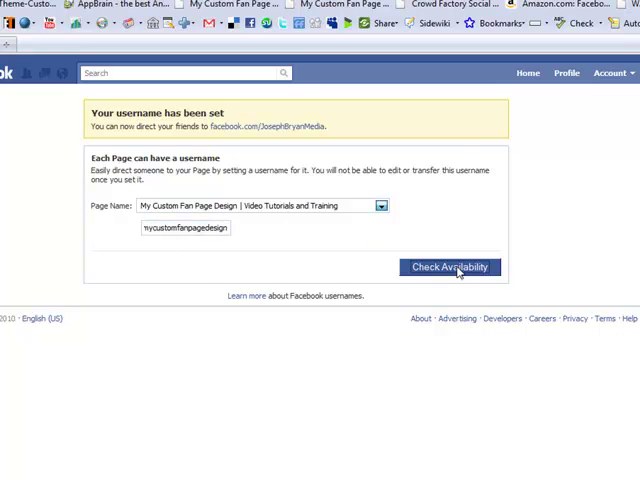
Check that mycustomfanpagedesign is available and confirm it for the page.
click(451, 267)
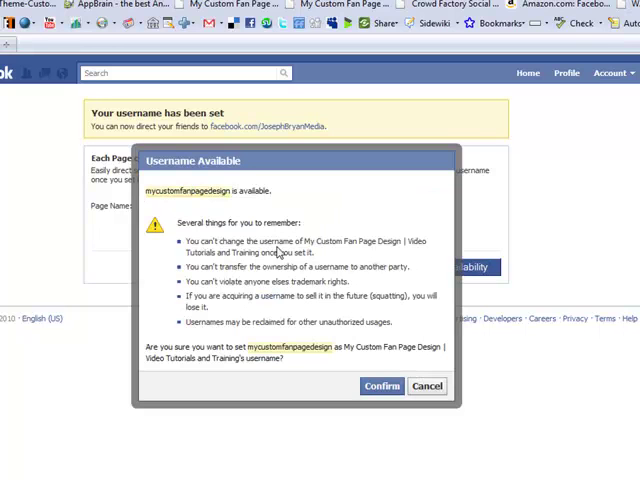
mouse_move(358, 205)
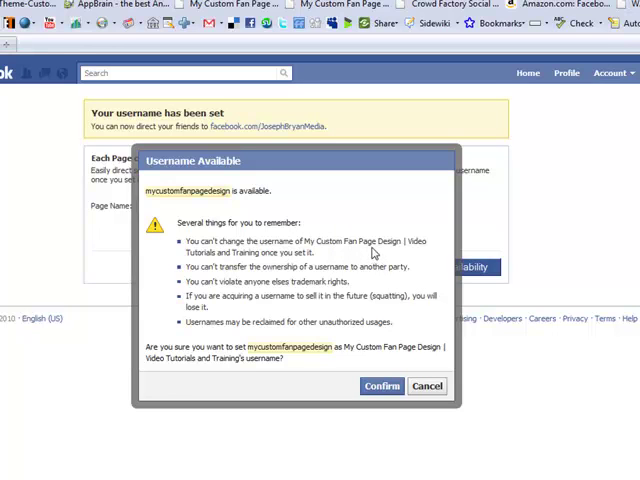
mouse_move(372, 249)
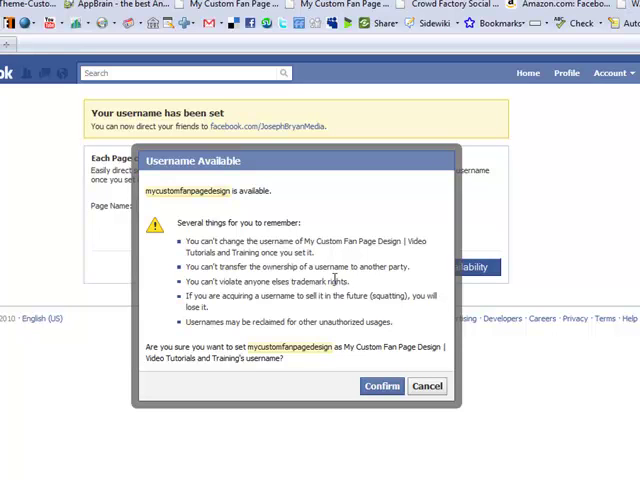
mouse_move(213, 208)
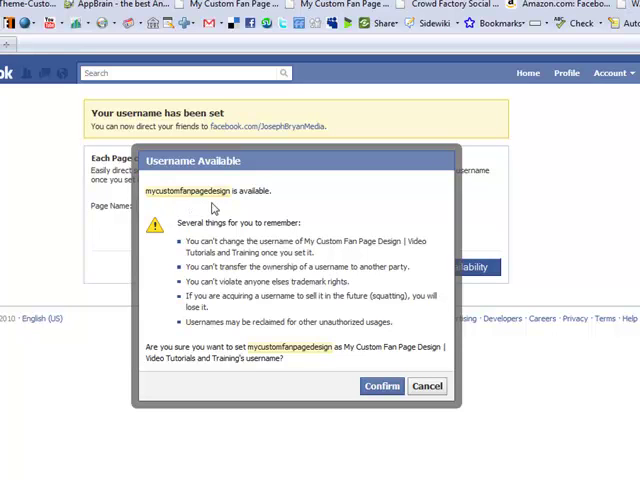
mouse_move(225, 217)
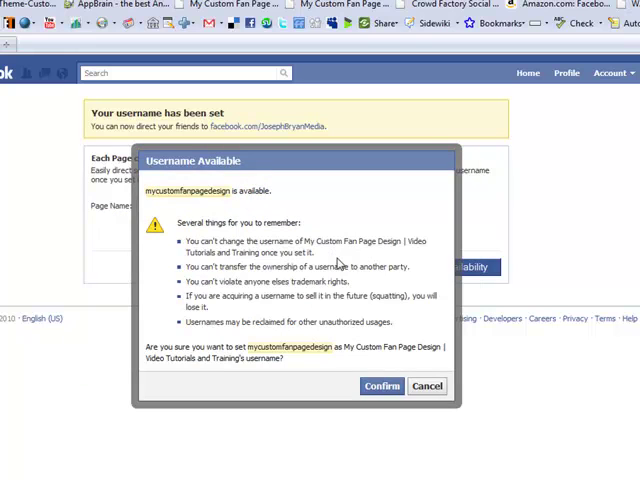
click(381, 386)
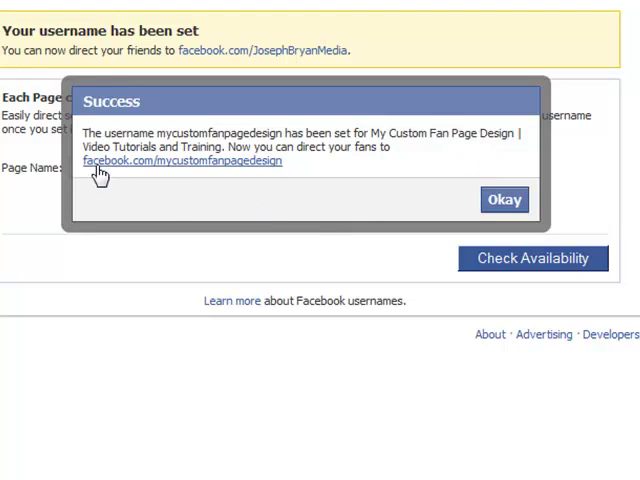
mouse_move(167, 172)
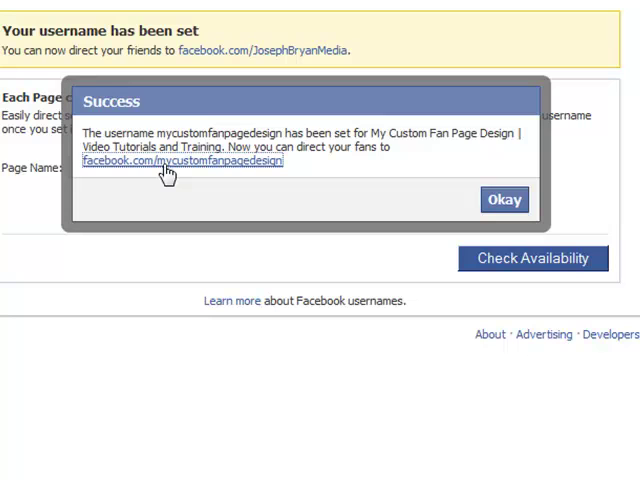
Follow the facebook.com/mycustomfanpagedesign link in the Success dialog.
click(182, 162)
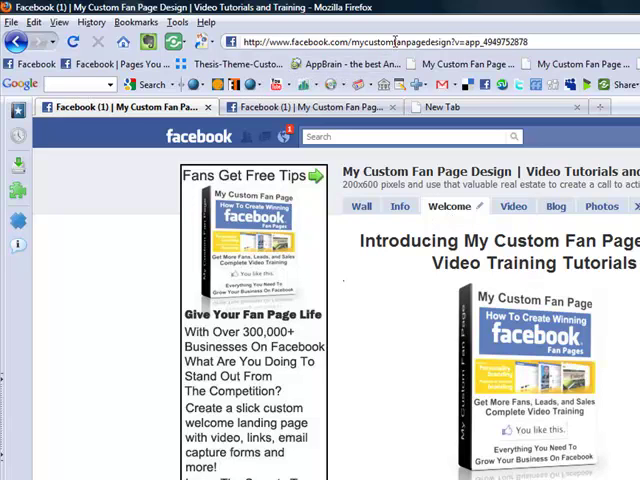
click(390, 41)
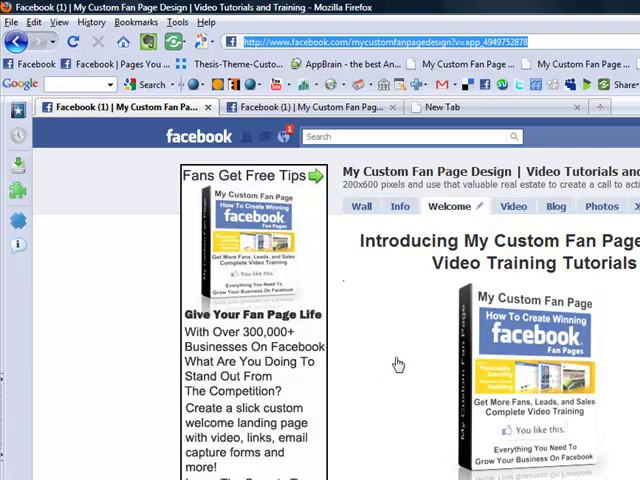
mouse_move(393, 359)
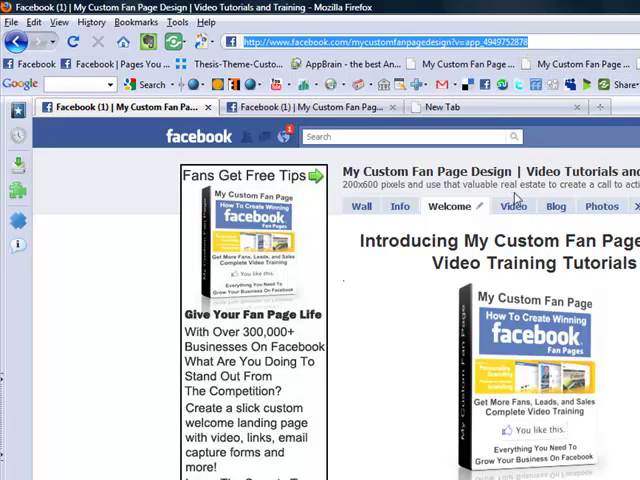
click(513, 206)
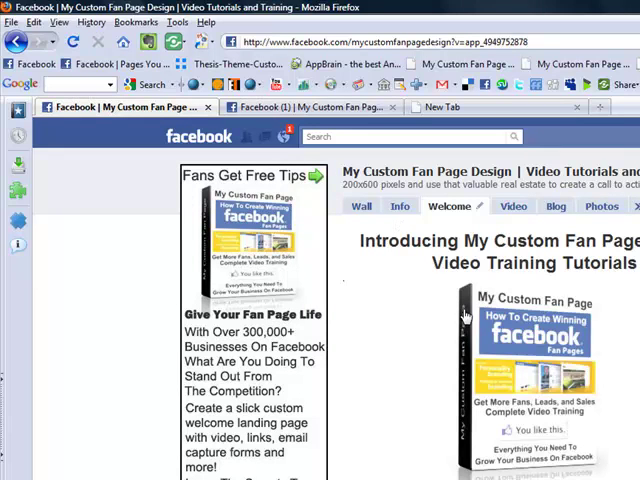
scroll(down, 3)
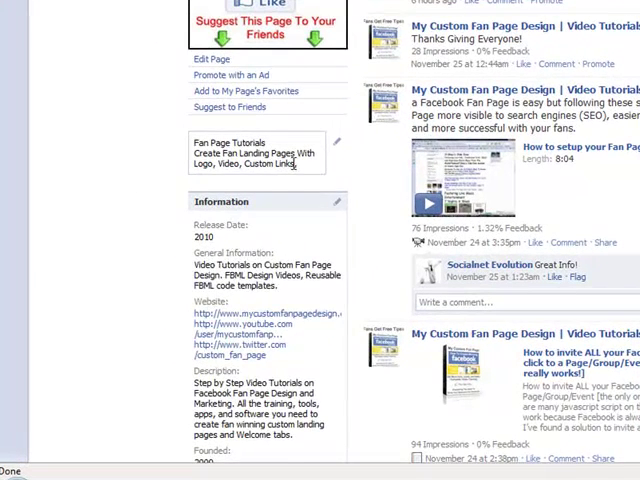
Append 'Email Forms, Social Media Links and more.' to the profile box description.
text(Email Forms, Social Media Links and more.)
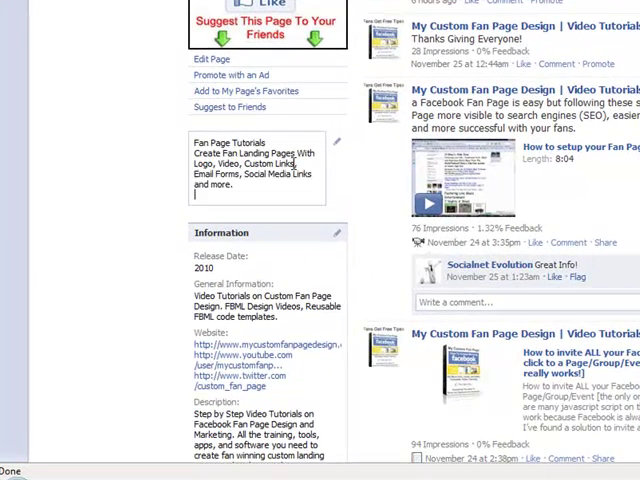
text(Fr)
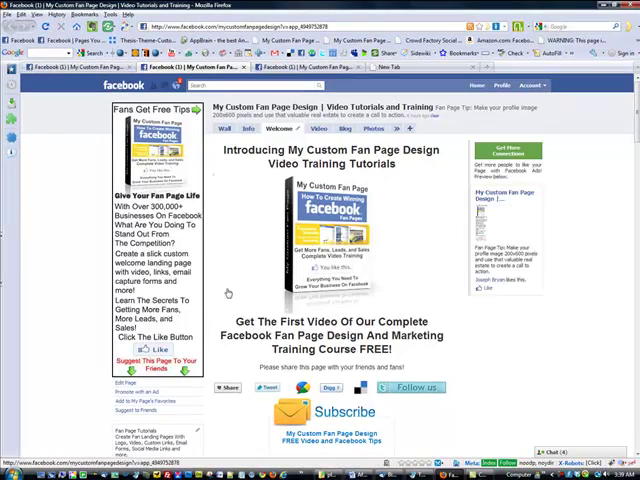
scroll(down, 3)
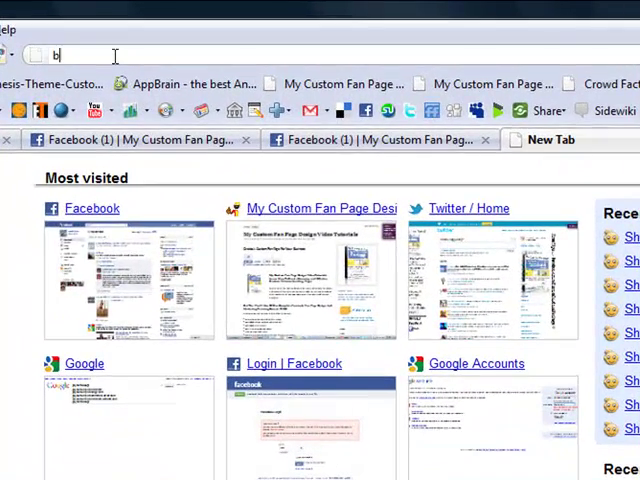
Go to bit.ly and sign in as josephbrfanmedia.
text(it.ly/)
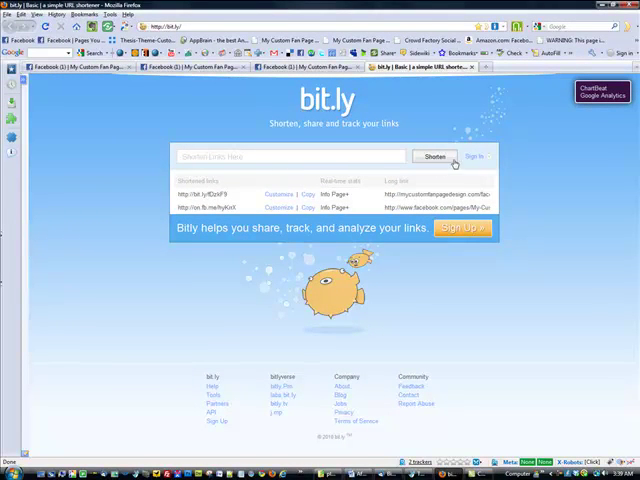
click(473, 156)
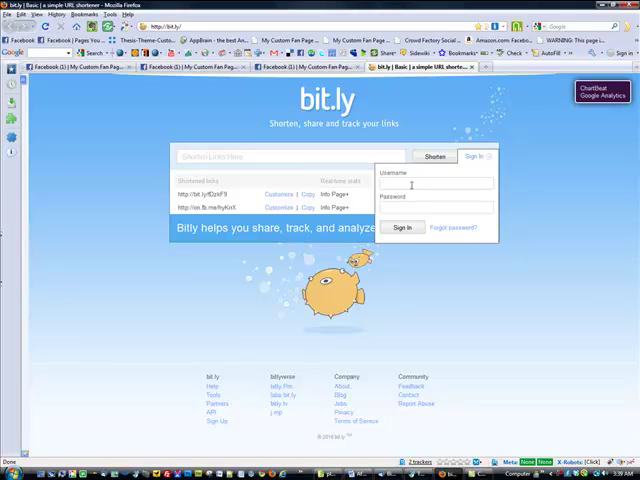
click(432, 184)
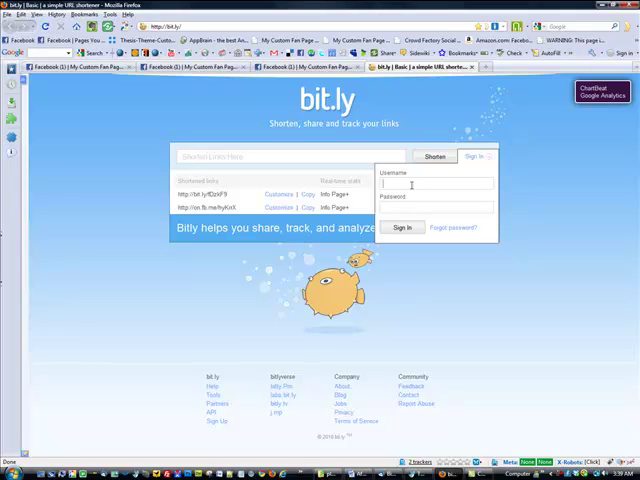
text(josephbr)
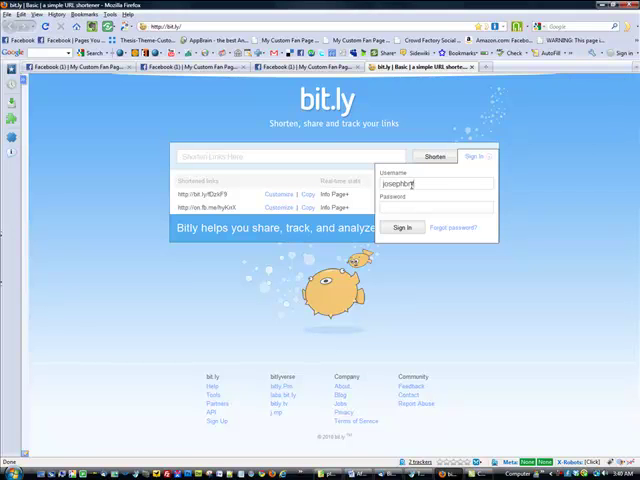
text(fanmedia)
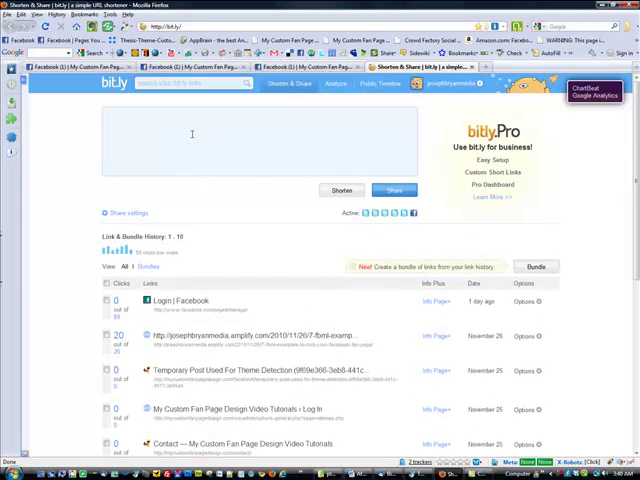
Shorten the welcome tab URL to on.fb.me/hPGoEi and select the short link.
click(342, 190)
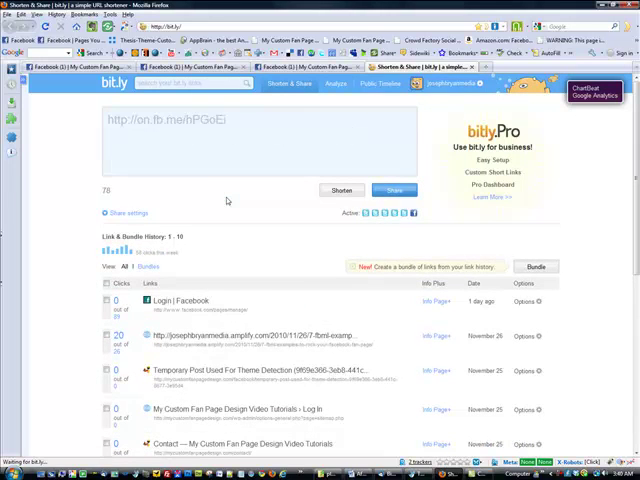
click(341, 190)
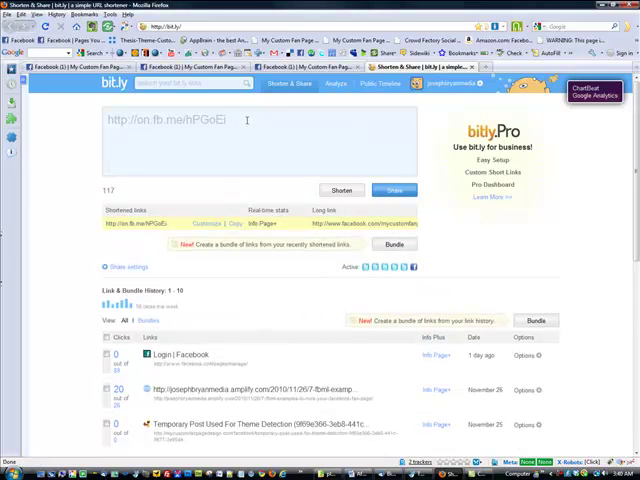
triple_click(168, 119)
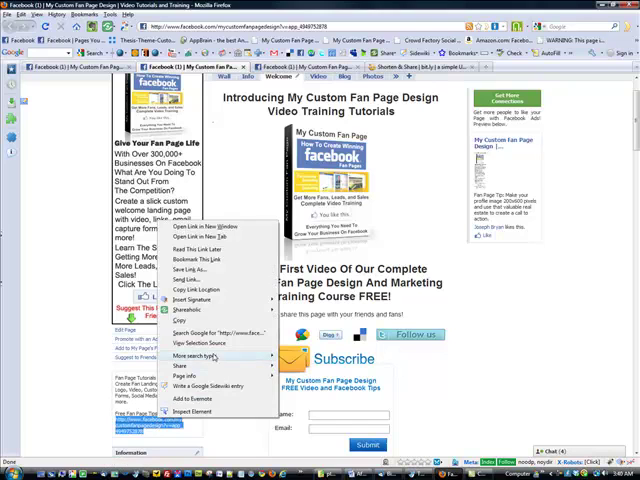
mouse_move(192, 356)
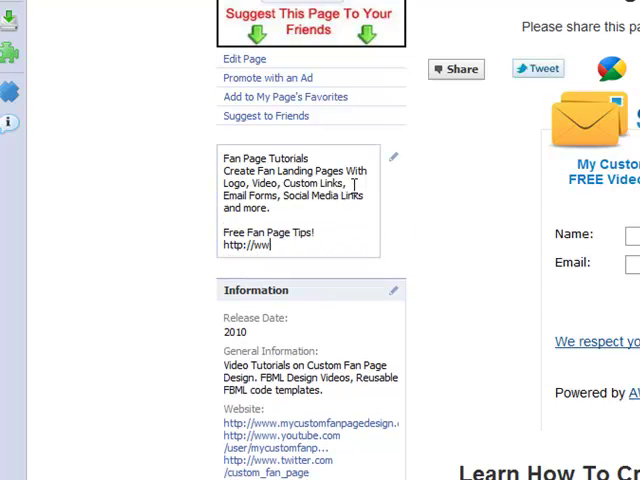
key(Backspace)
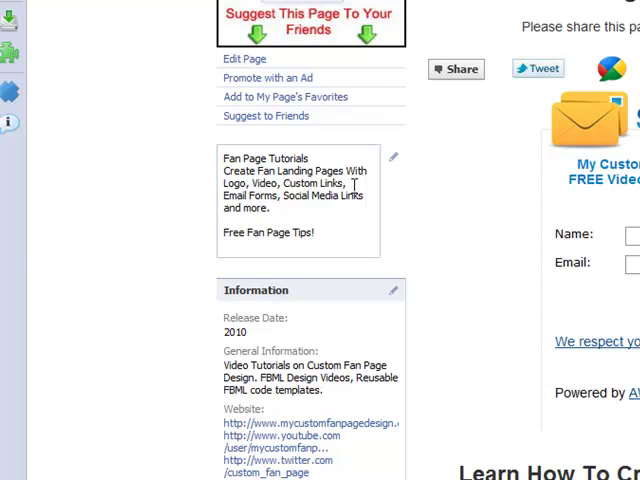
text(http://on.fb.me/hPGoEi)
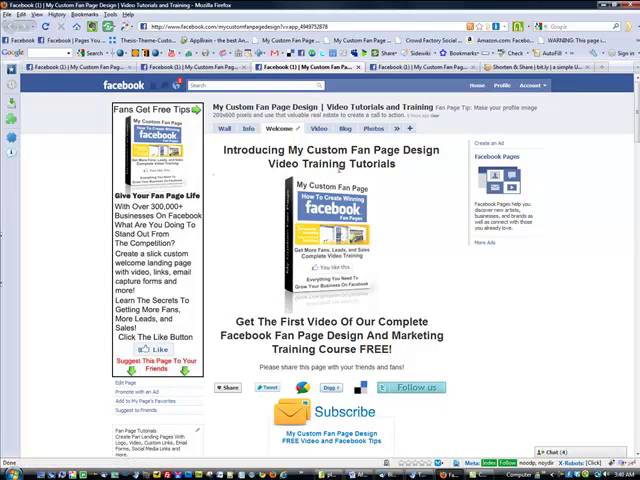
scroll(down, 3)
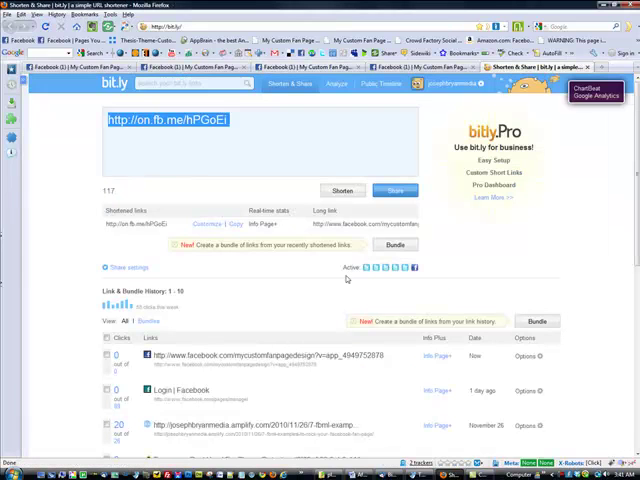
mouse_move(307, 310)
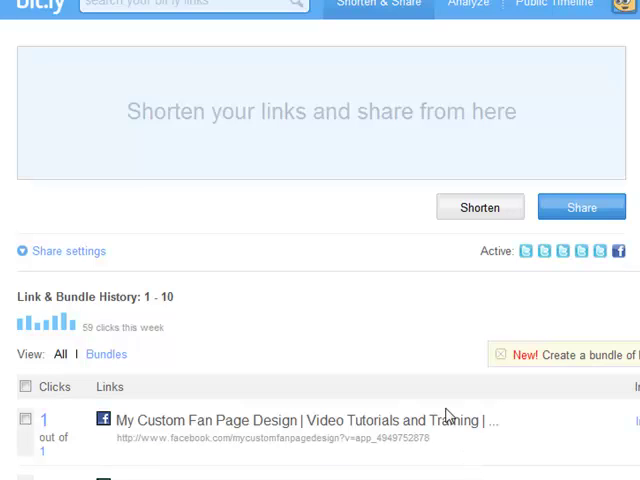
mouse_move(289, 209)
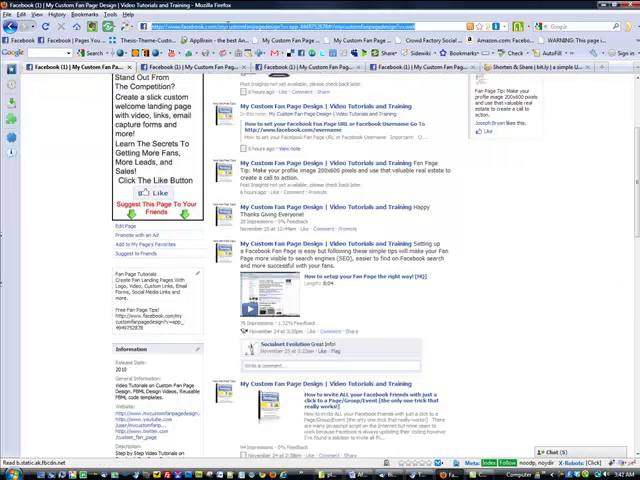
Go to twitter.com and log in with the custom_ account.
text(twitter)
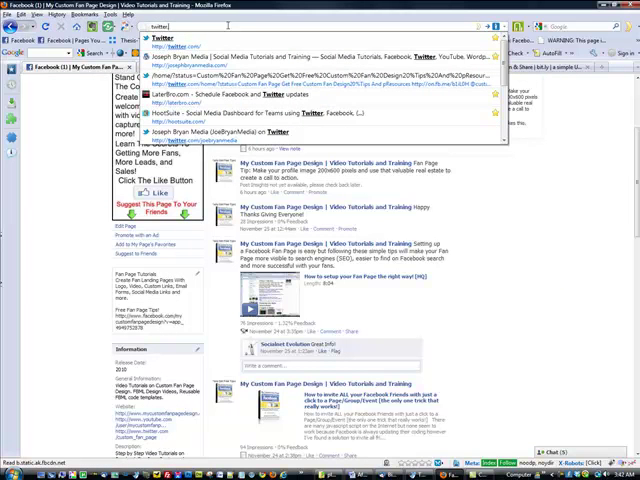
click(171, 39)
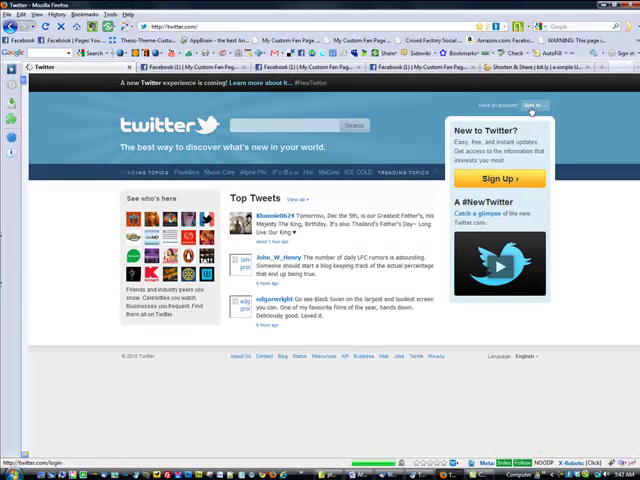
click(536, 106)
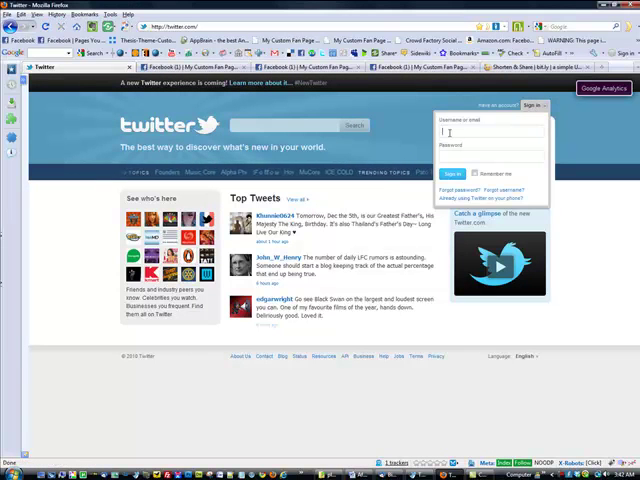
text(custom_Fan_page)
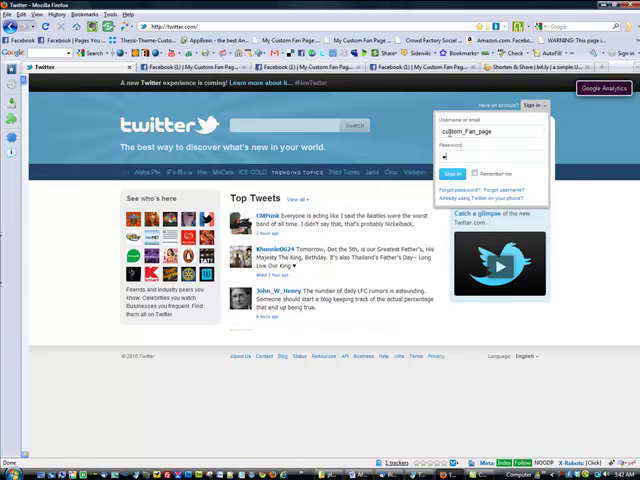
click(453, 188)
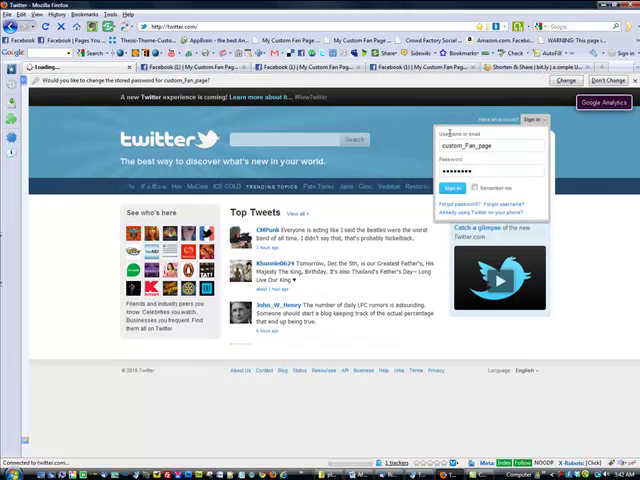
click(453, 188)
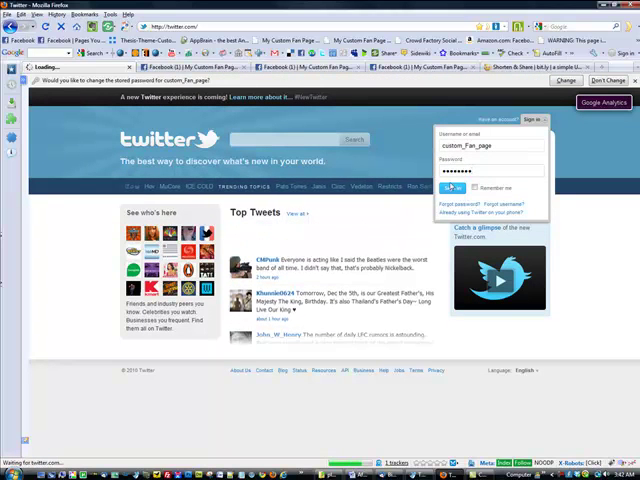
click(451, 188)
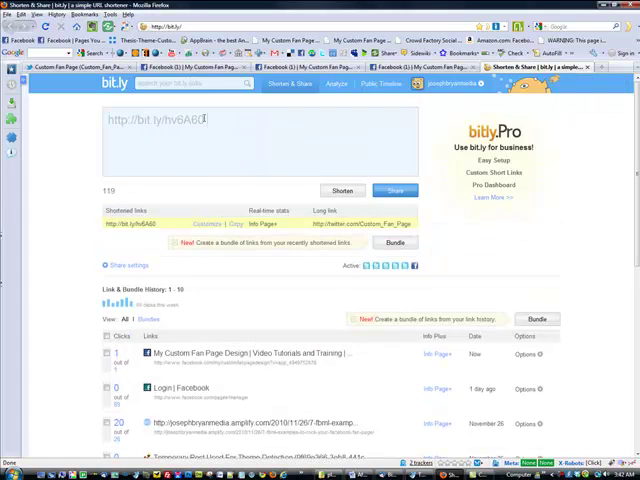
Select and copy the bit.ly/hv6A60 Twitter short link.
triple_click(155, 119)
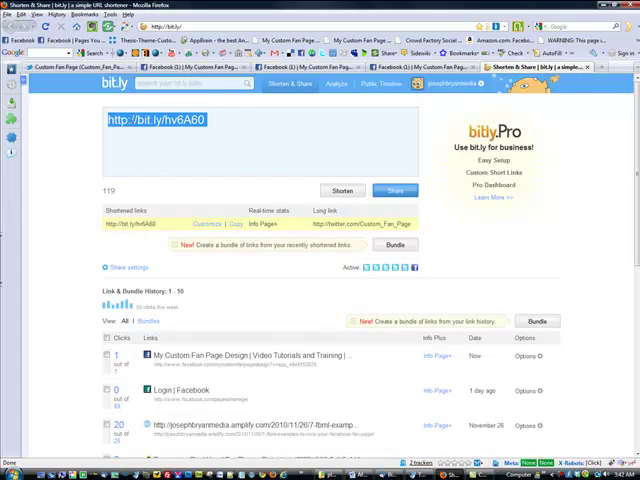
right_click(155, 120)
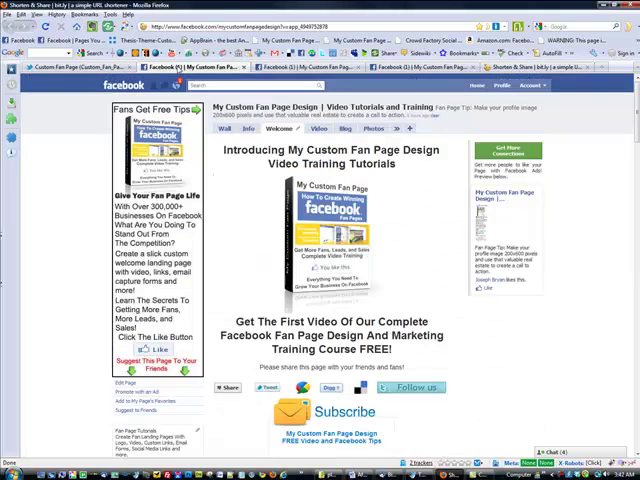
scroll(down, 3)
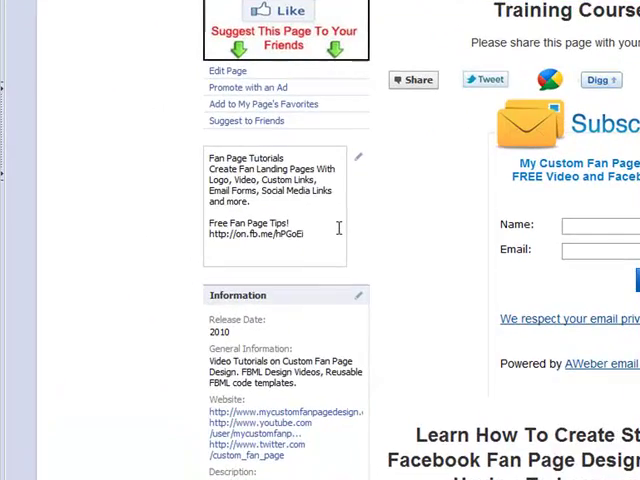
text(Follow Us On T)
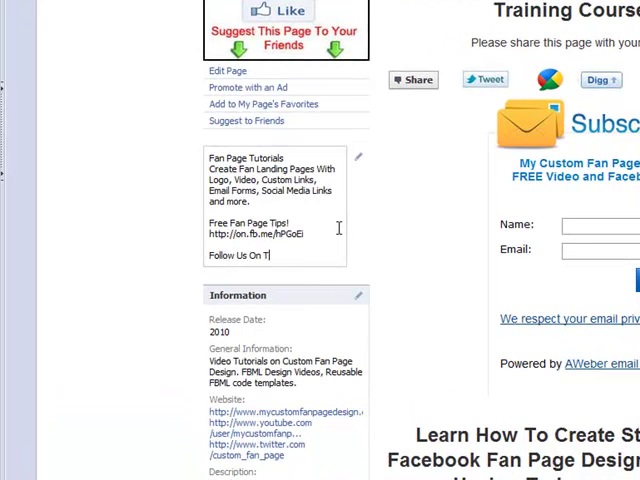
text(witter)
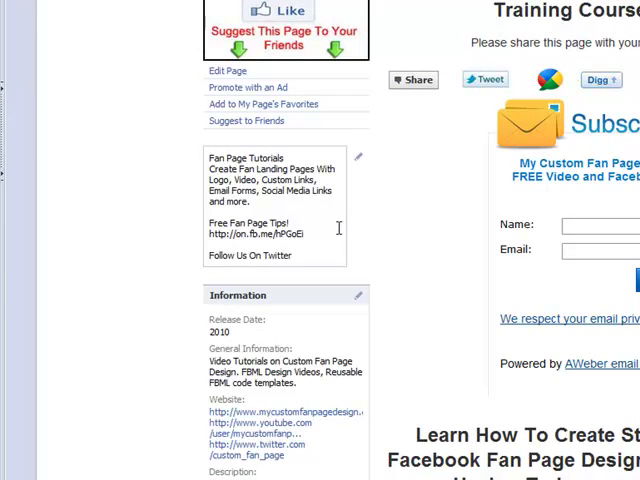
text(http://bit.ly/hv6A60)
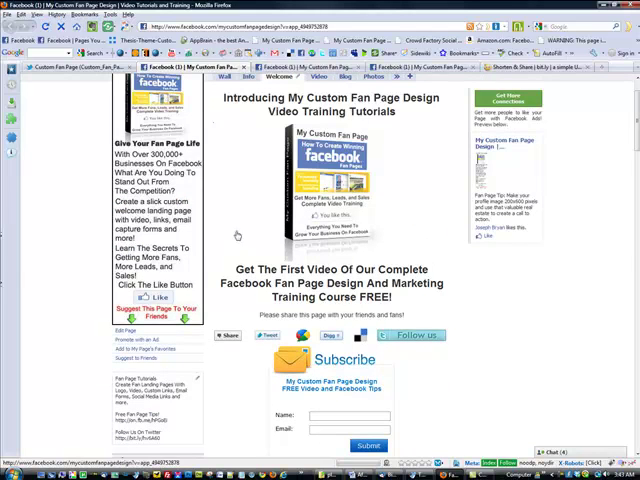
scroll(up, 3)
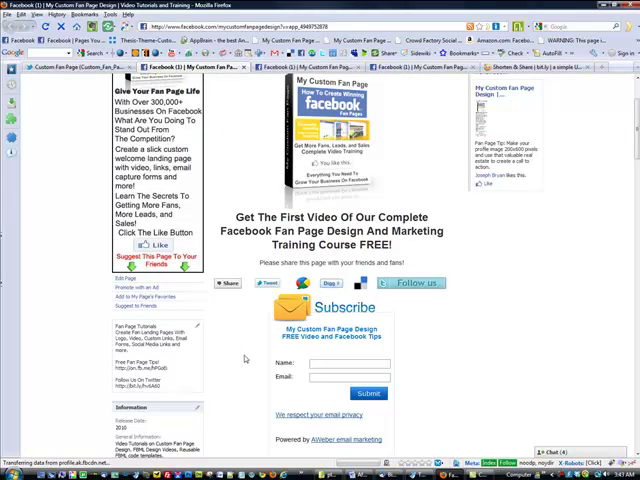
mouse_move(165, 391)
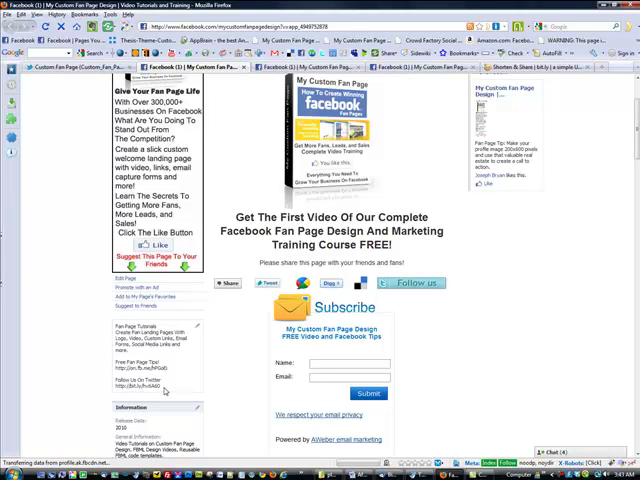